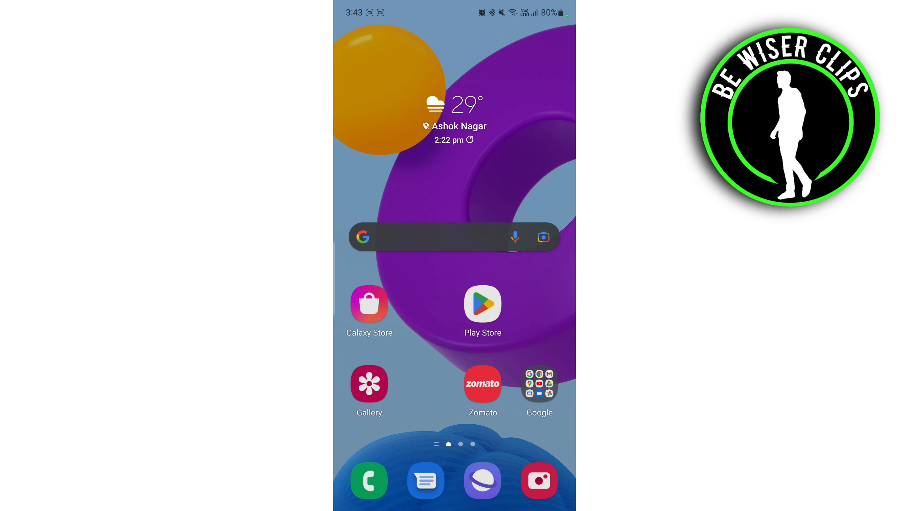
Launch Snapchat from the app drawer so its camera screen appears.
{"action": "scroll", "scroll_direction": "up", "scroll_amount": 3}
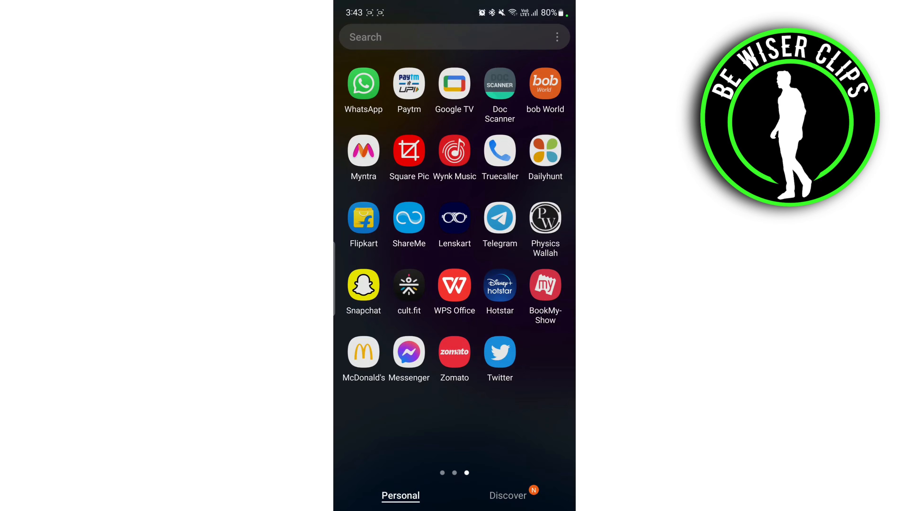
{"action": "left_click", "coordinate": [364, 285]}
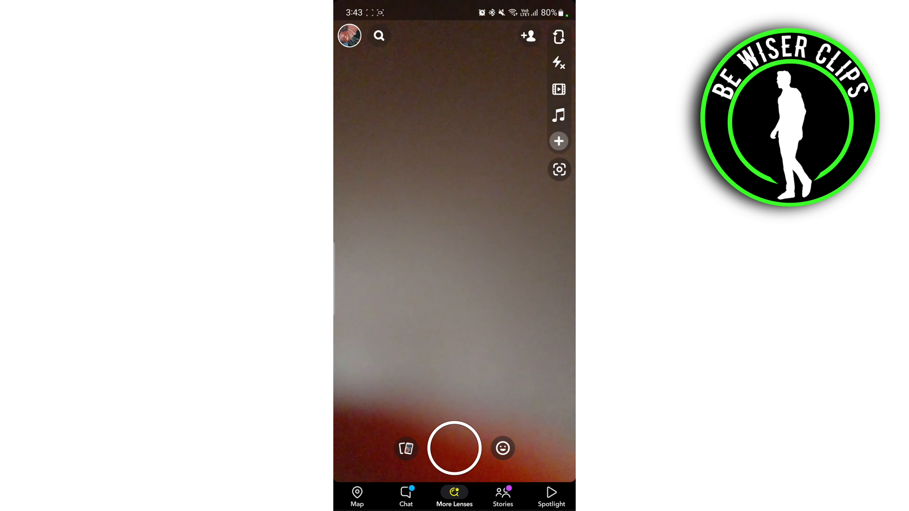
Go to your own profile page via the top-left avatar.
{"action": "left_click", "coordinate": [348, 36]}
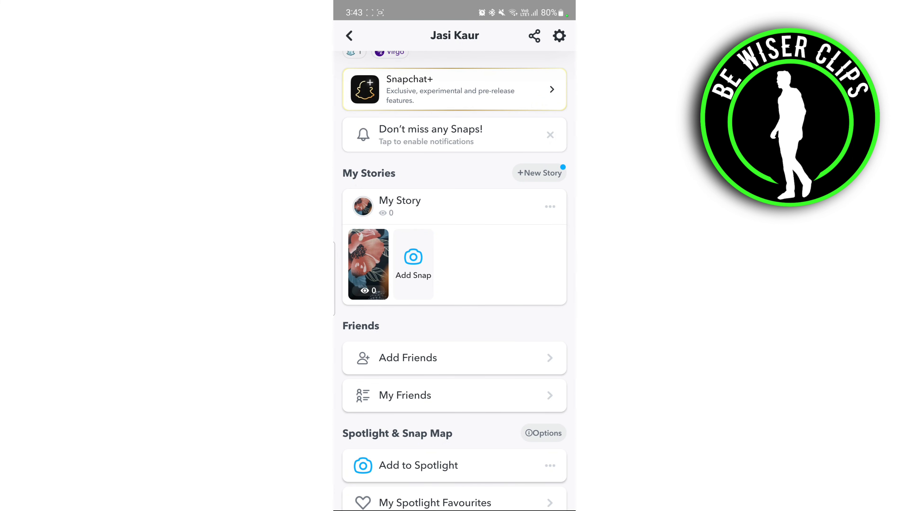
Long-press the My Story snap thumbnail to show its Delete/Save/Send options.
{"action": "left_click", "coordinate": [368, 265]}
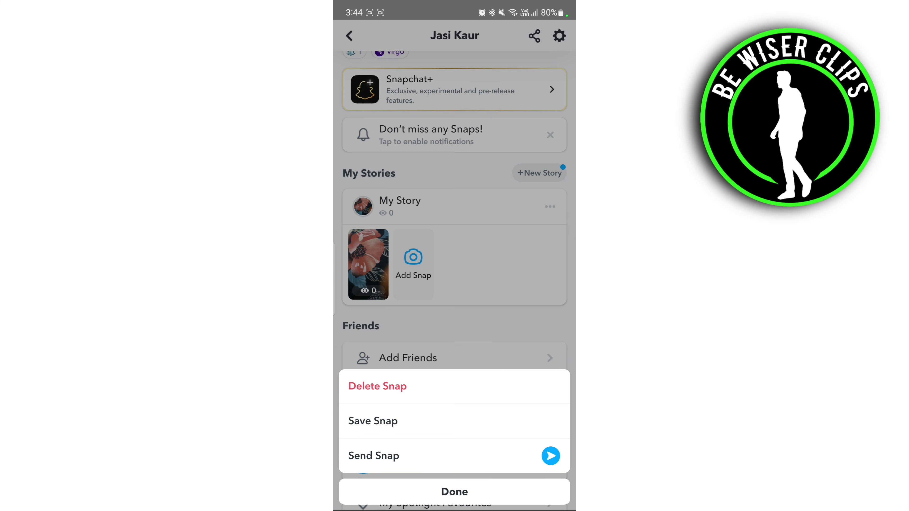
Delete the story snap and confirm, leaving only 'Add to My Story'.
{"action": "left_click", "coordinate": [377, 386]}
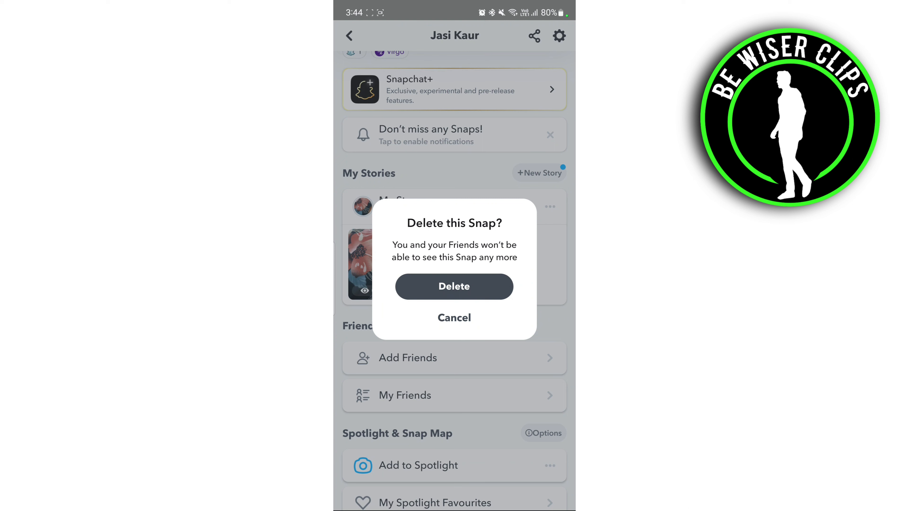
{"action": "left_click", "coordinate": [454, 287]}
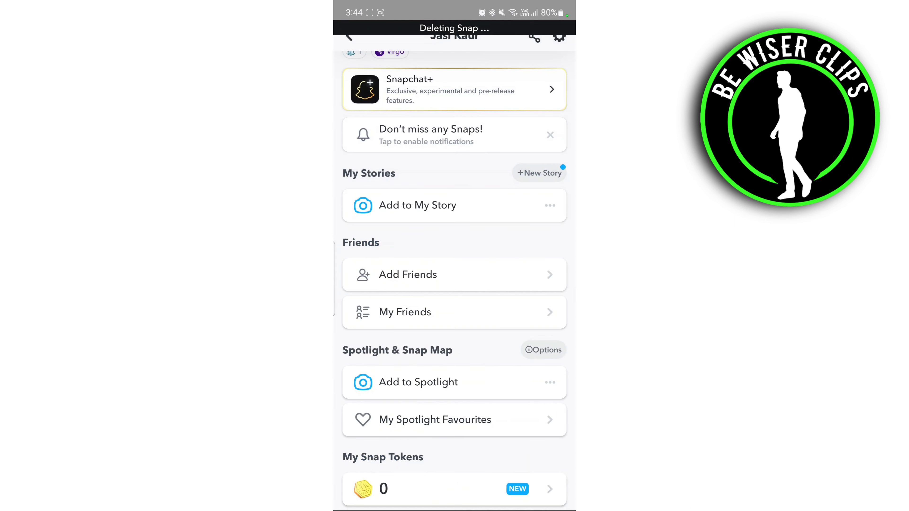